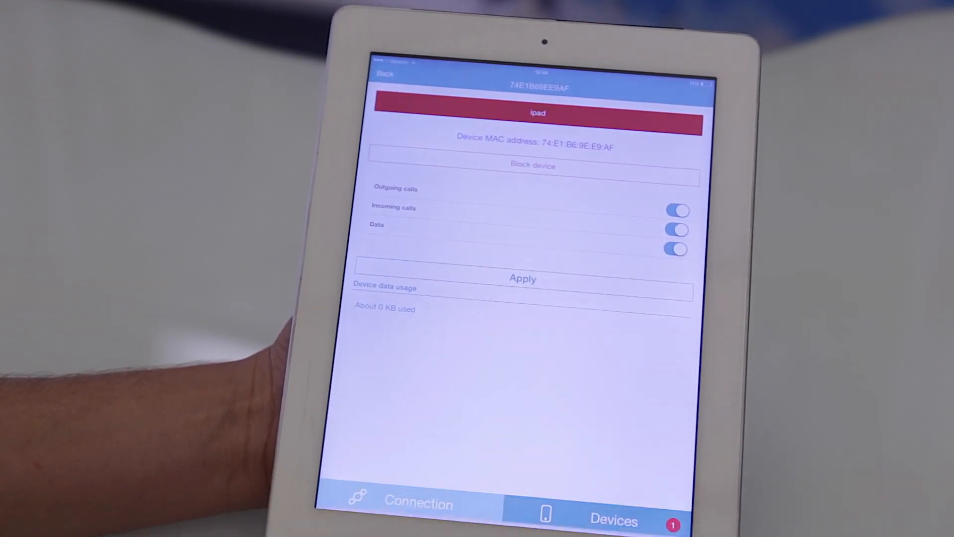
# Step: Return from the iPad's device details to the Devices list with its access rules
pyautogui.click(386, 73)
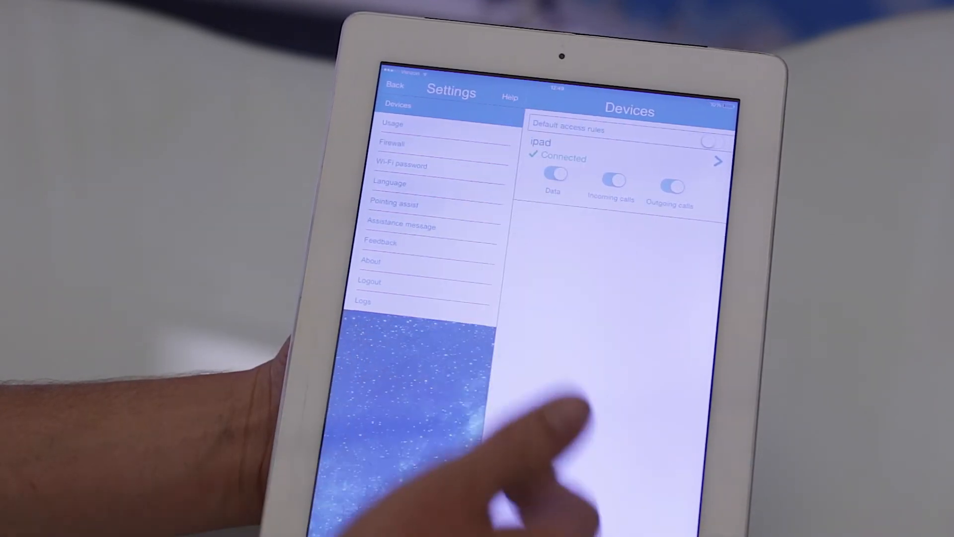
pyautogui.click(392, 123)
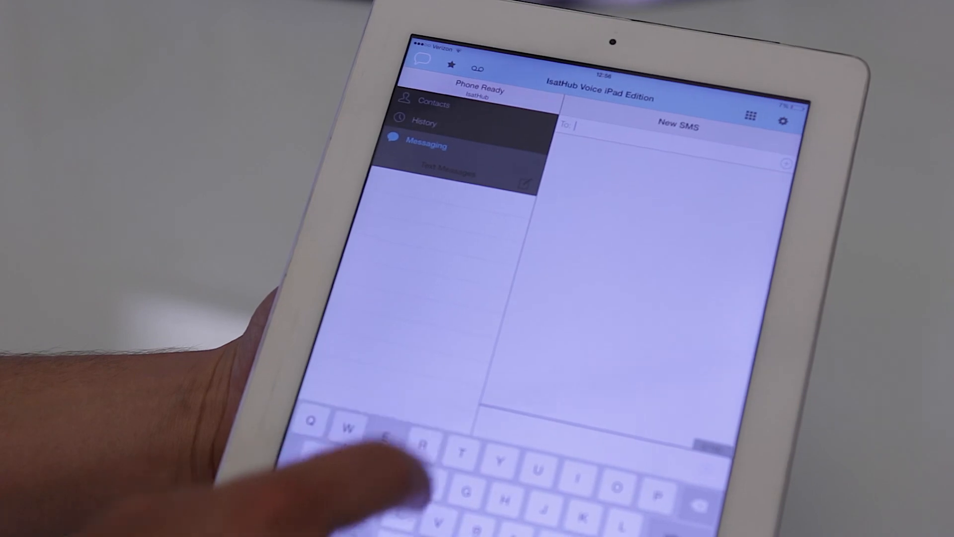
# Step: Address the new SMS by entering "Eric" in the To field to list matching contacts
pyautogui.write('Eric')
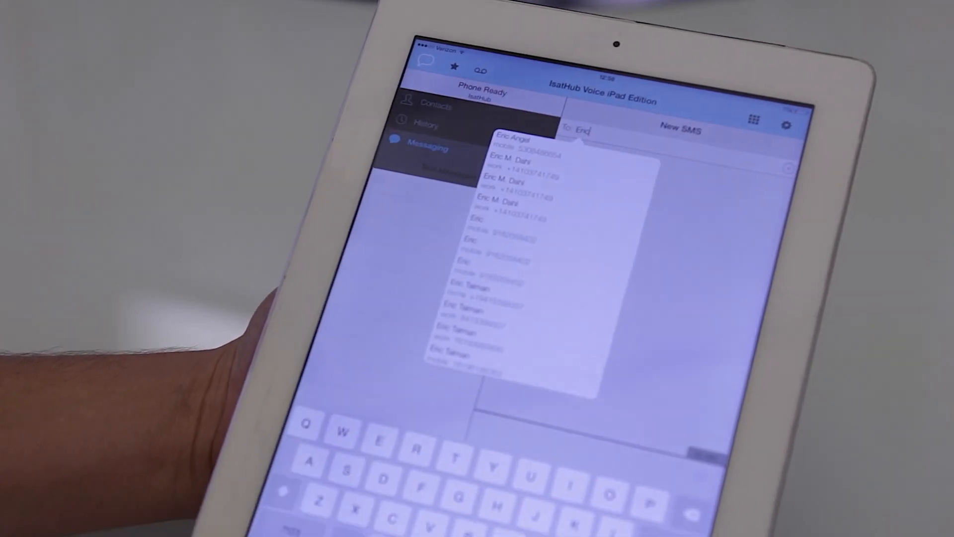